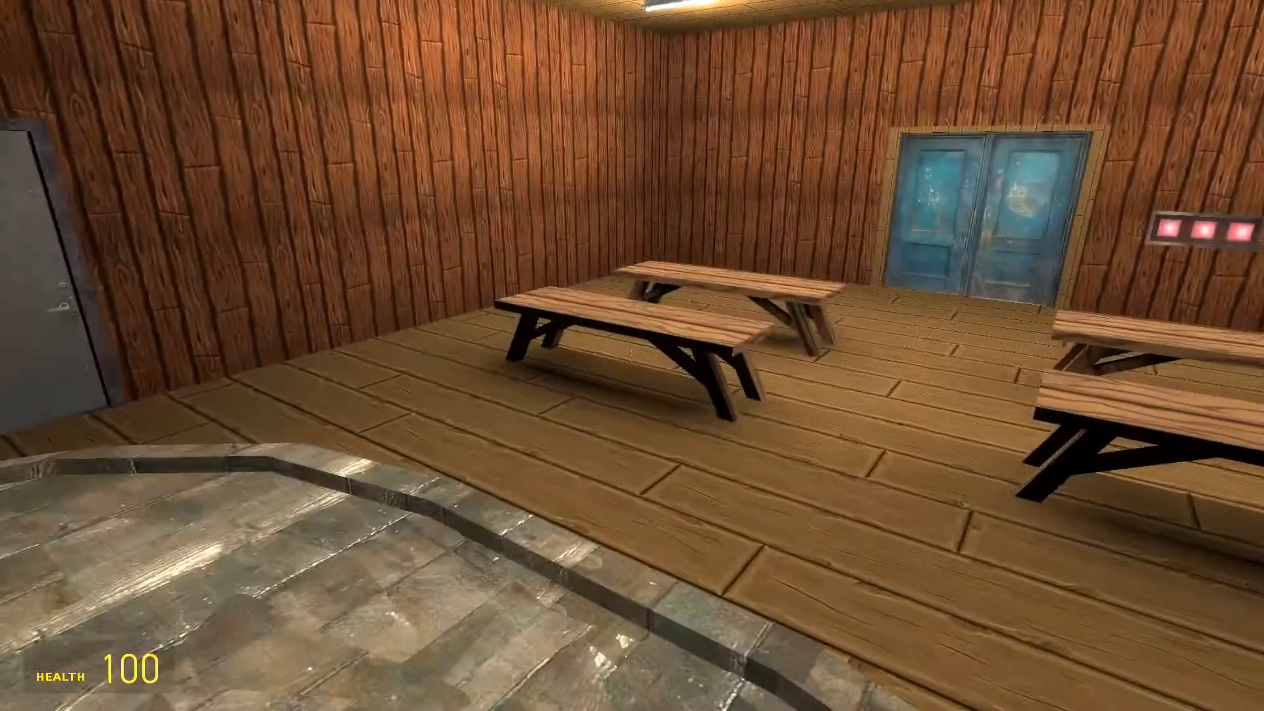
mouse_move(632, 355)
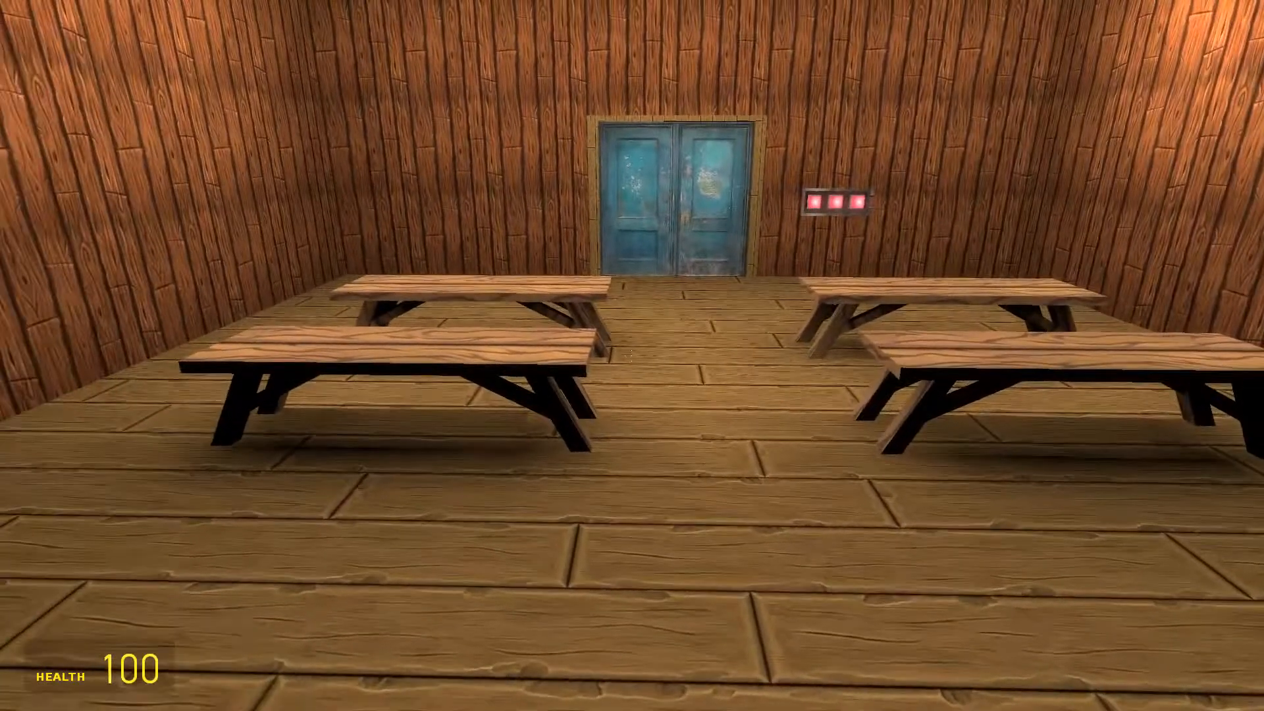
- Browse the FNaF SL Pill Pack morphs listing Baby, Ballora and Funtime Freddy
key("q")
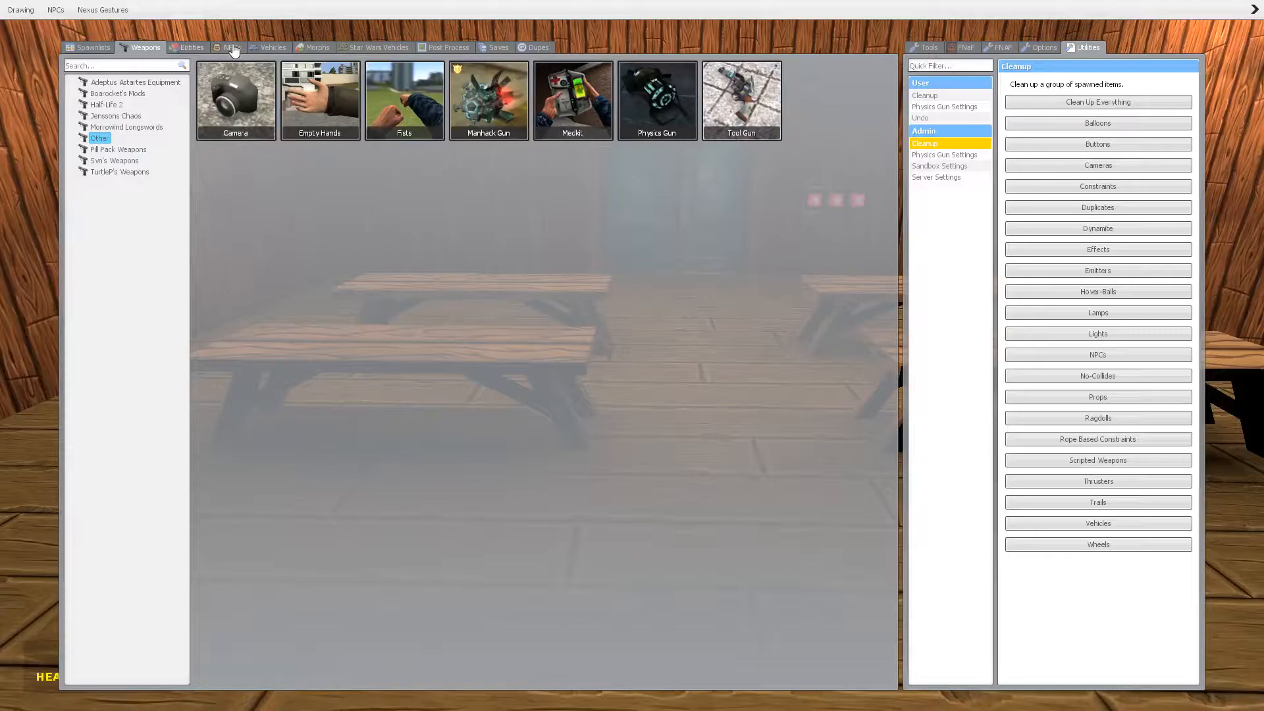
left_click(318, 47)
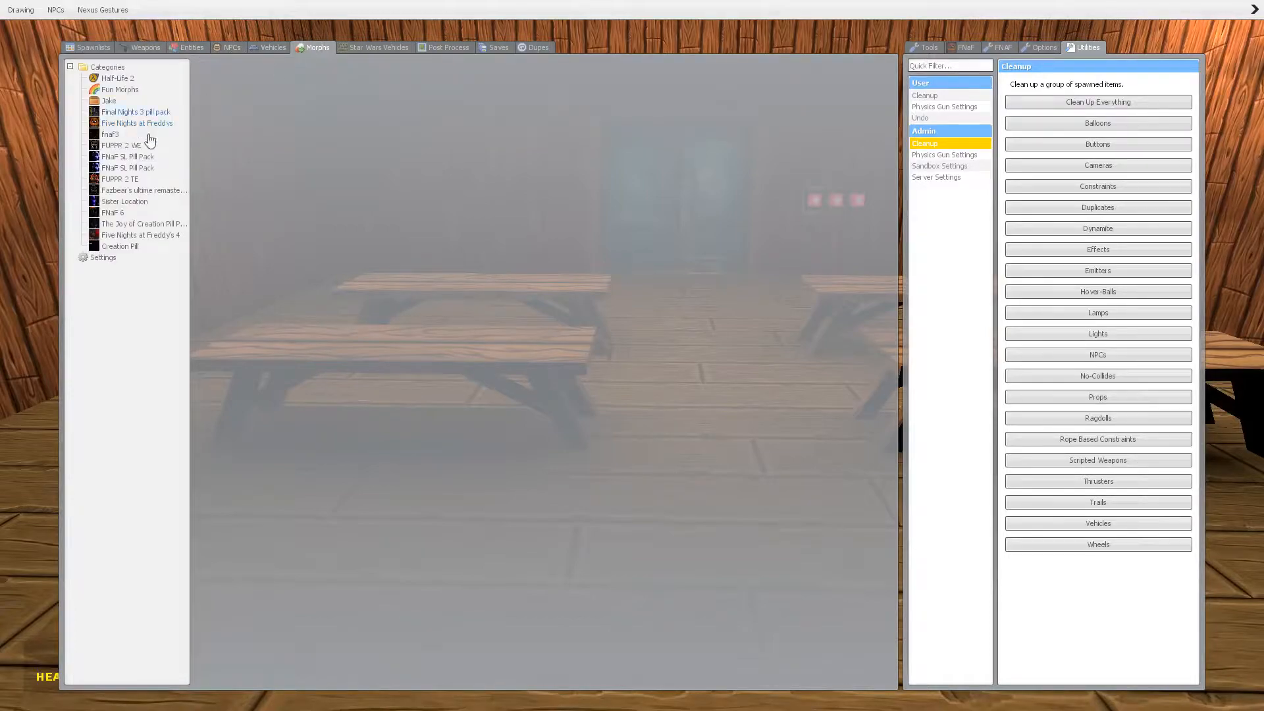
left_click(144, 190)
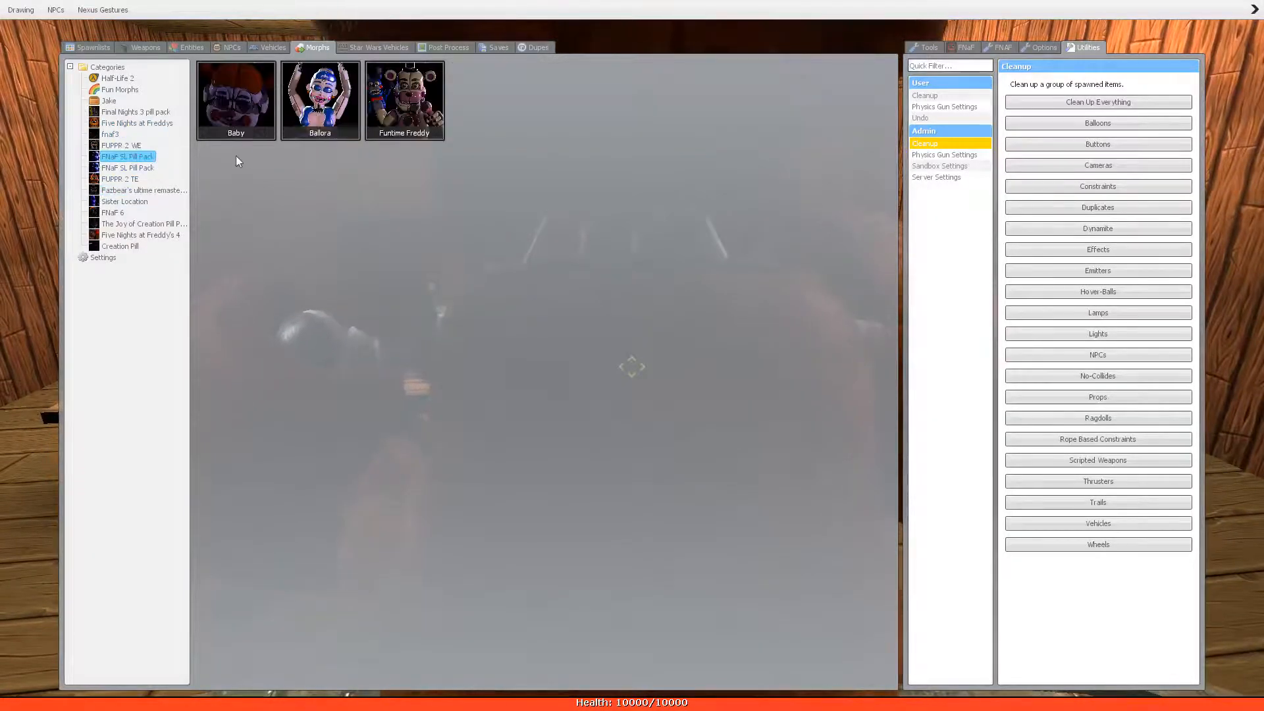
mouse_move(149, 206)
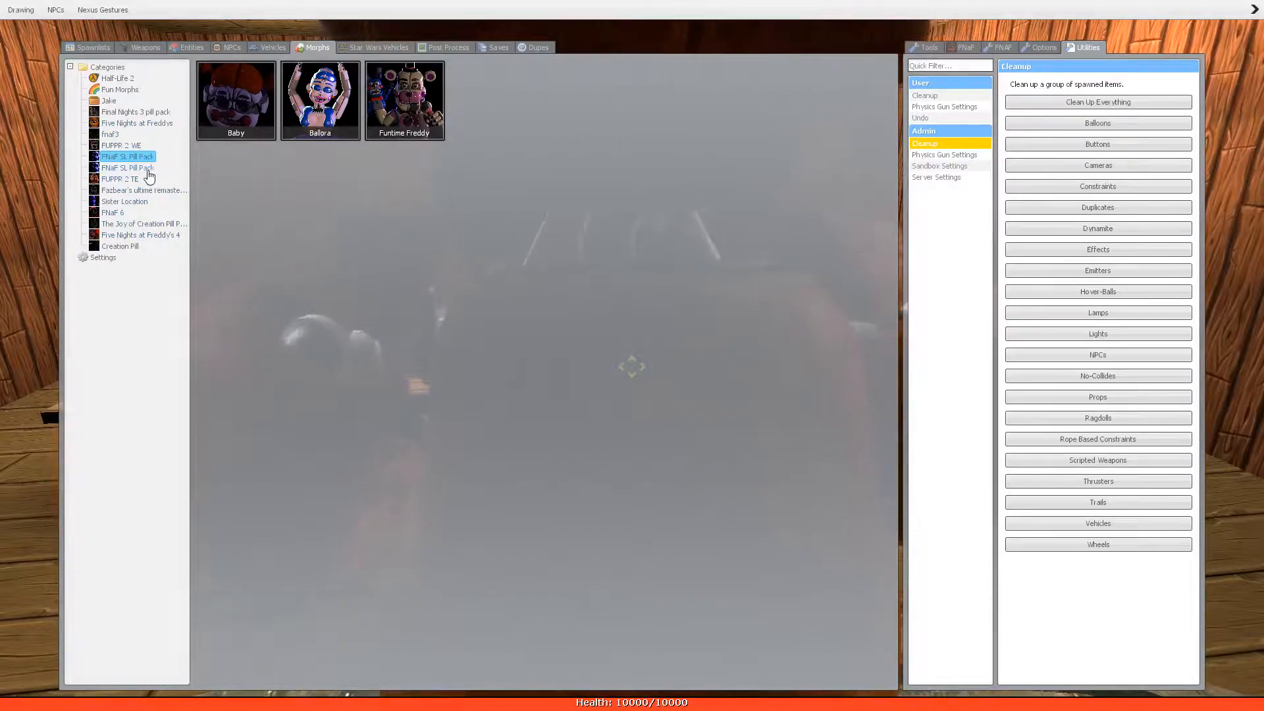
left_click(120, 178)
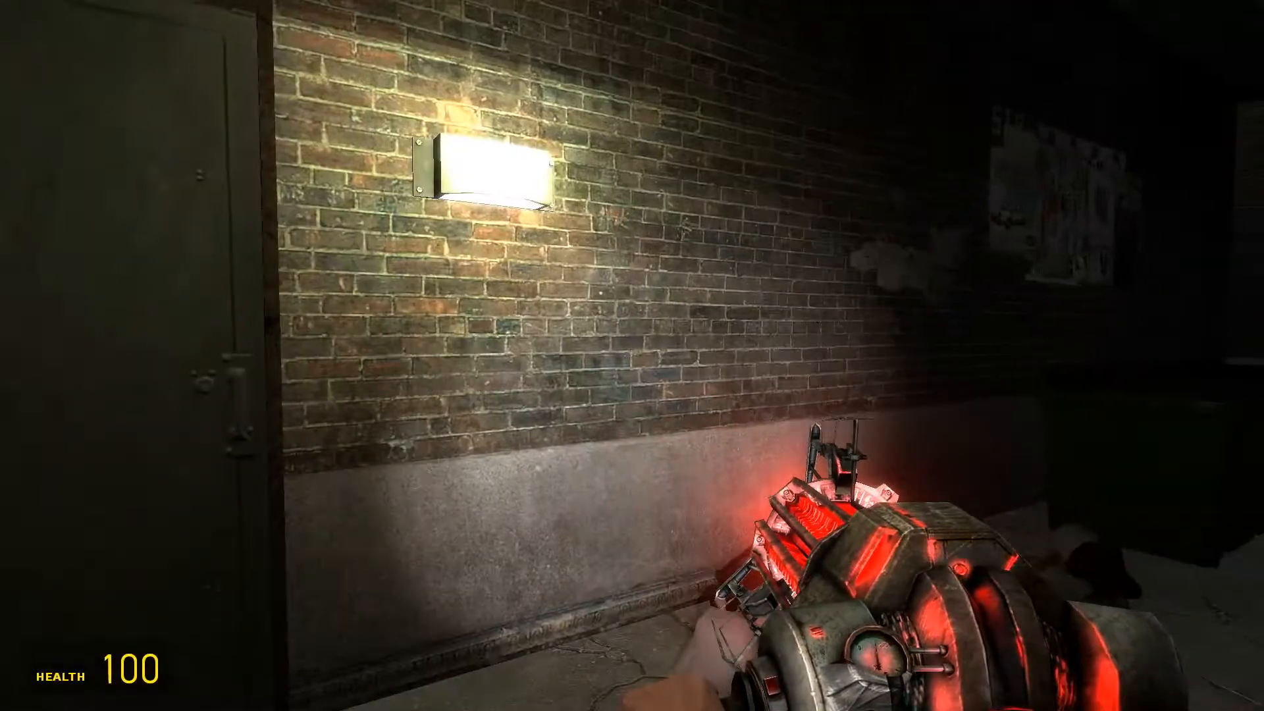
mouse_move(631, 355)
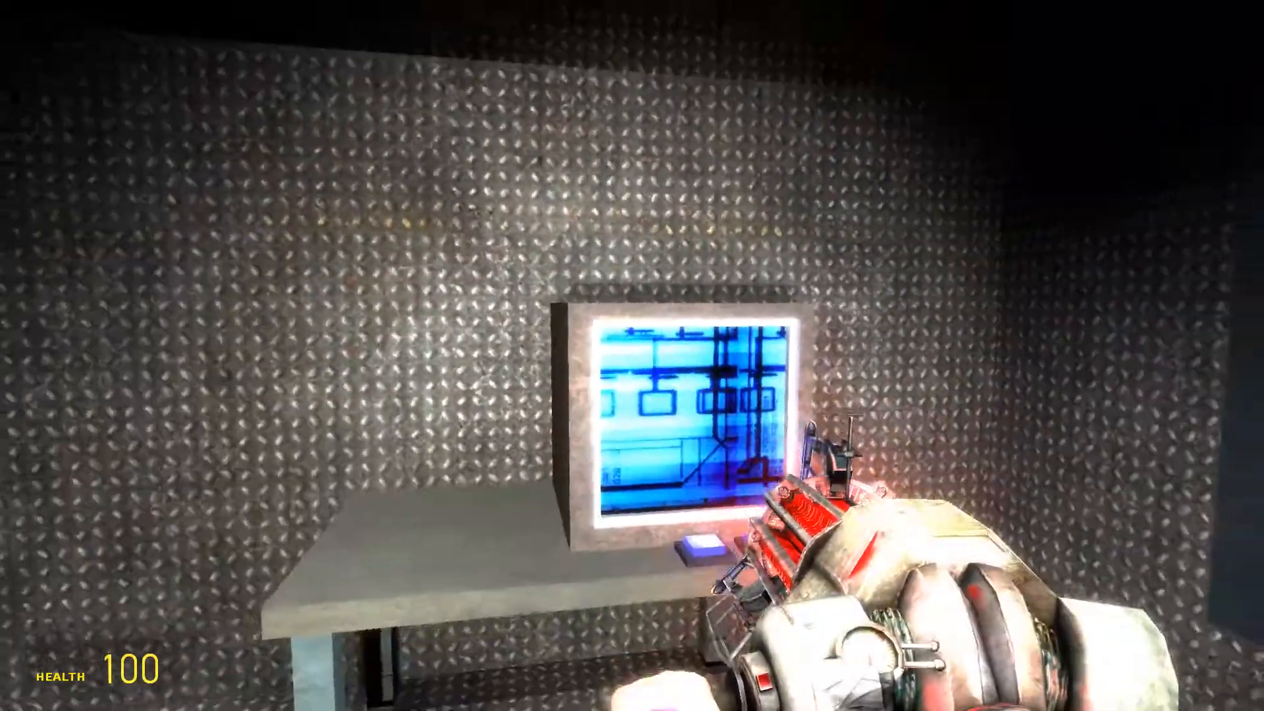
mouse_move(632, 355)
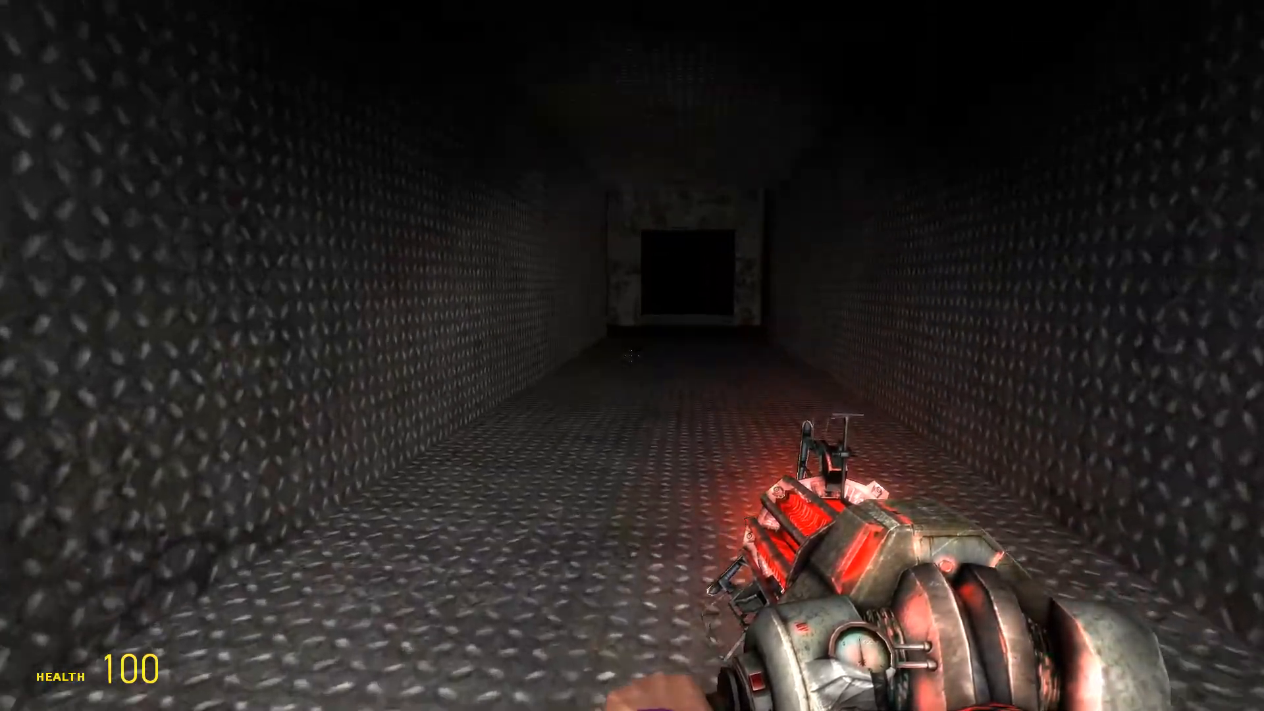
- Bring up the FNaF 2 toy animatronic morphs such as Toy Freddy, Toy Chica and Mangle
key("q")
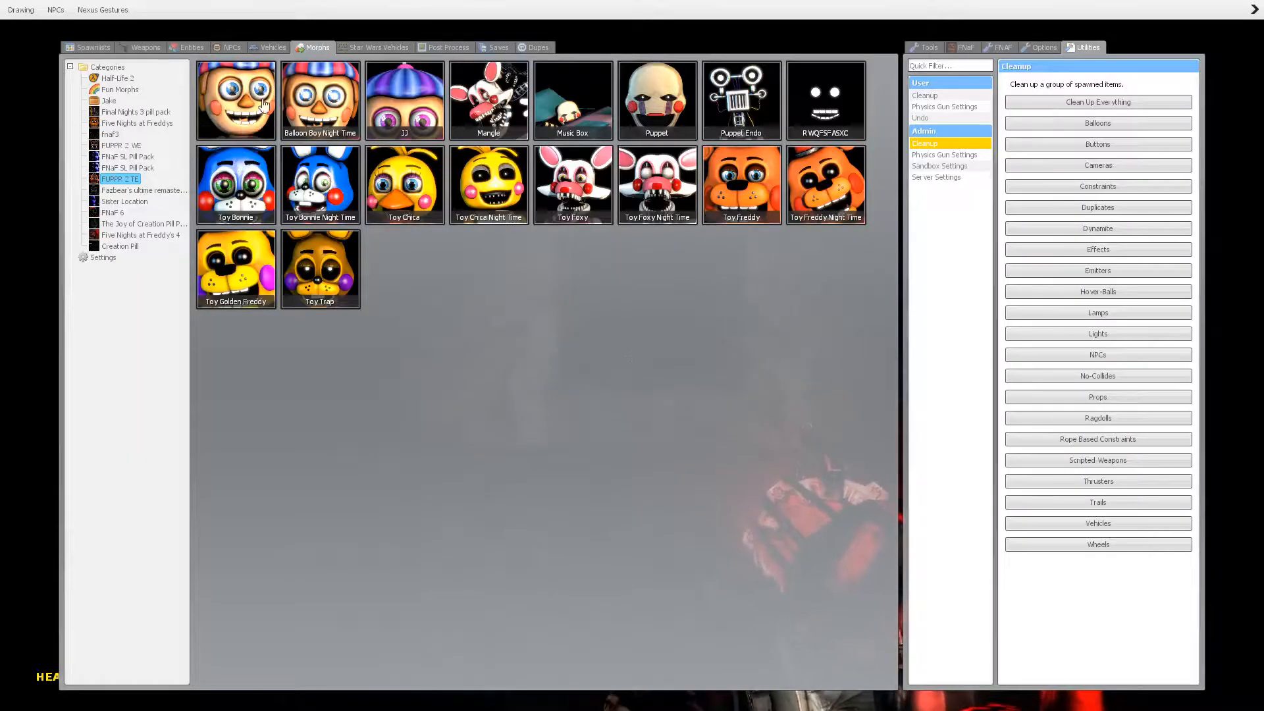
left_click(145, 48)
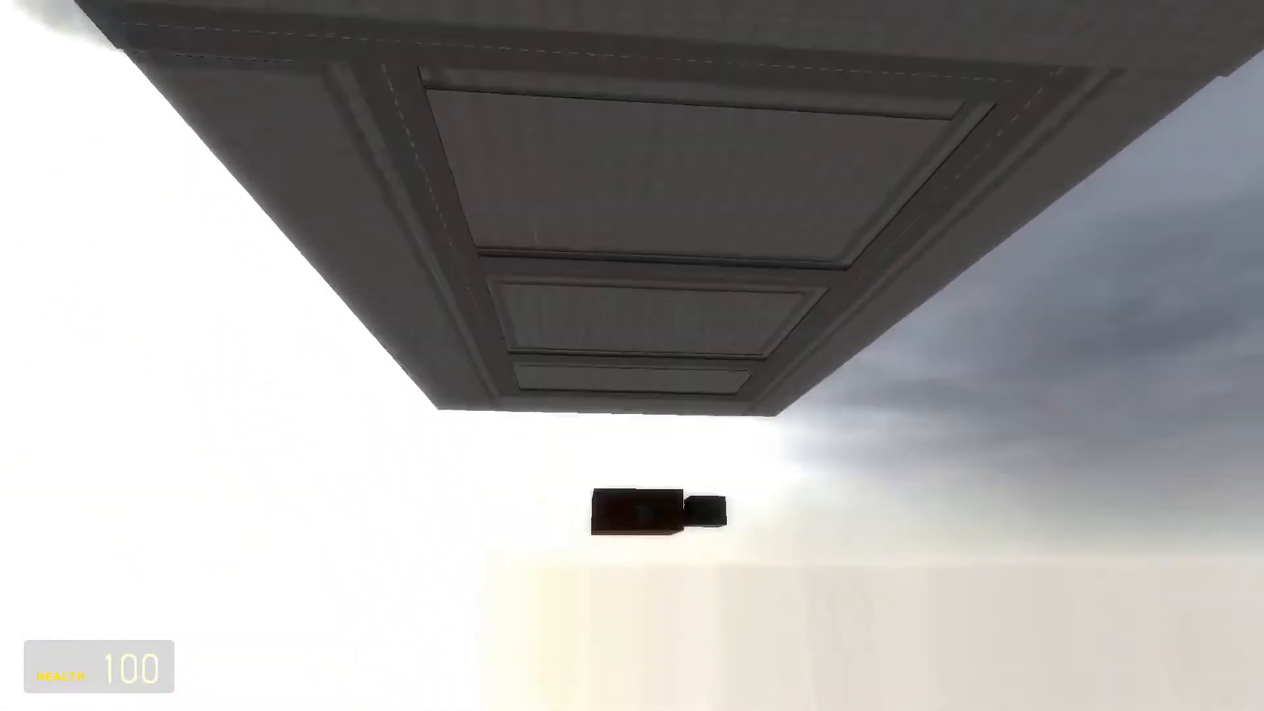
mouse_move(632, 355)
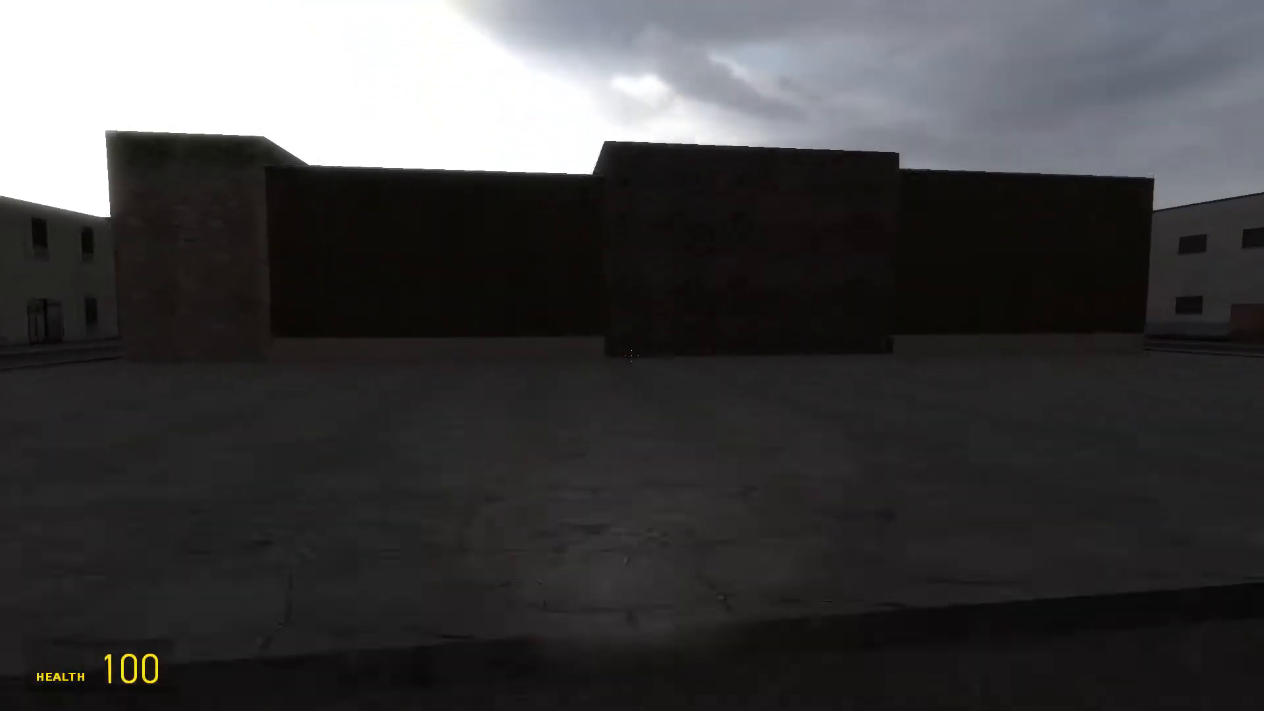